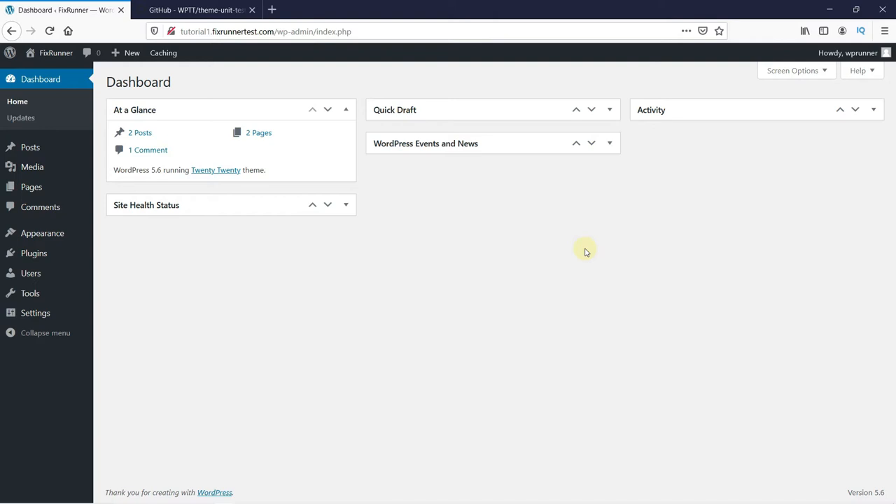
mouse_move(327, 110)
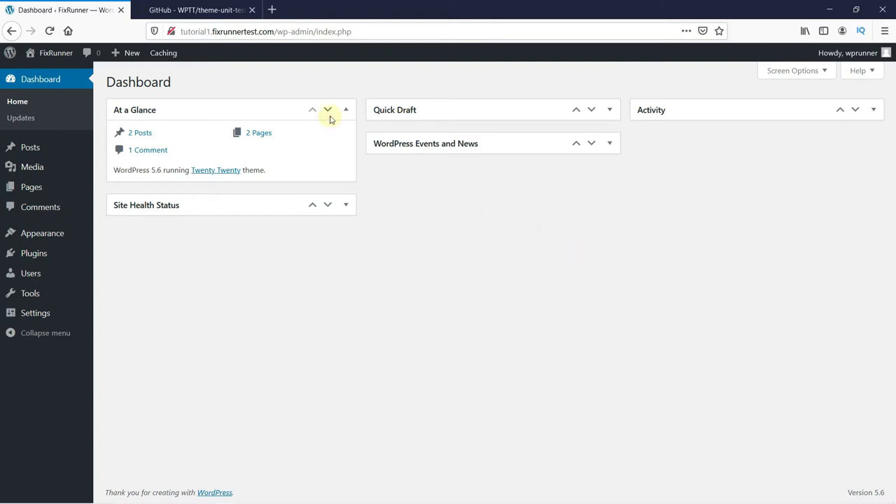
- Download the theme-unit-test repository as a ZIP via Code > Download ZIP and save the file
left_click(196, 10)
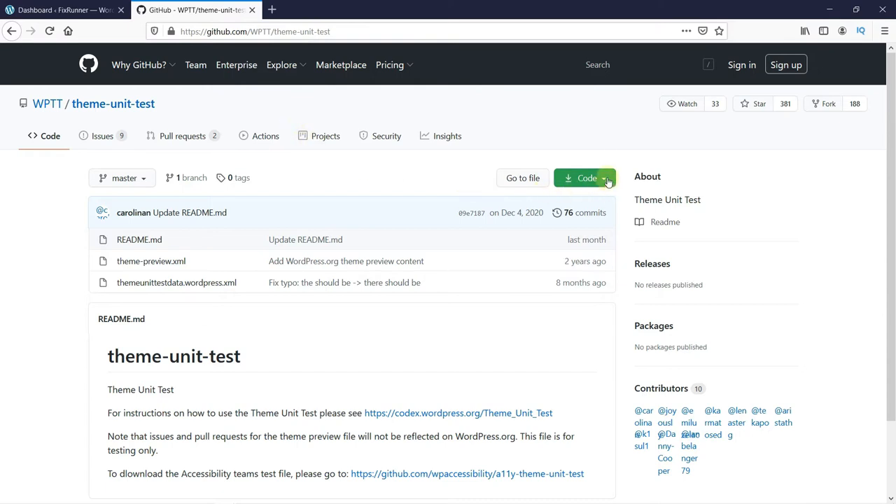
left_click(585, 178)
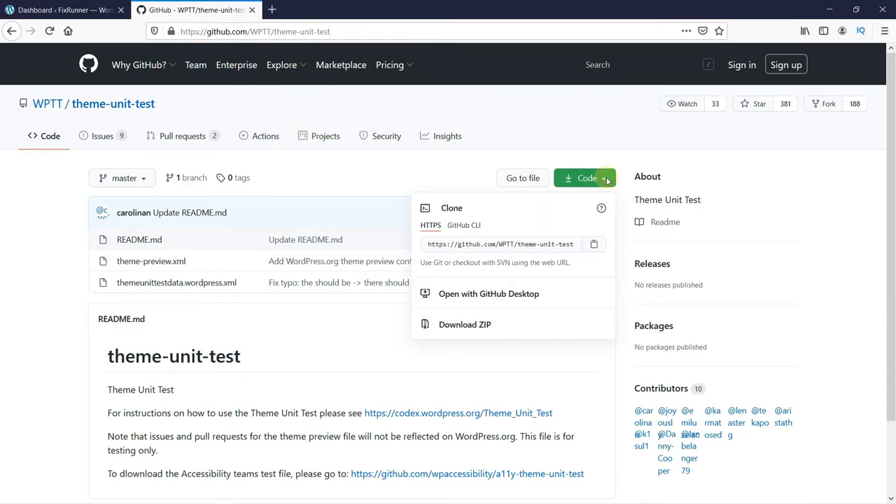
mouse_move(462, 329)
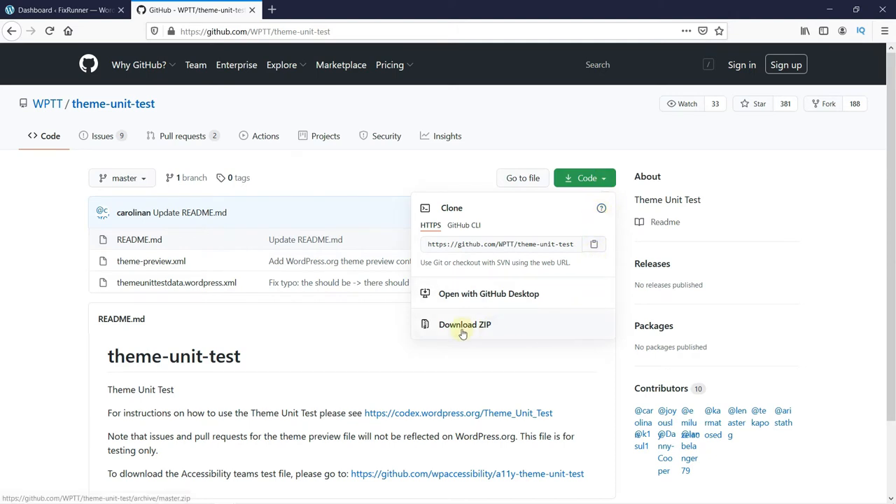
left_click(465, 325)
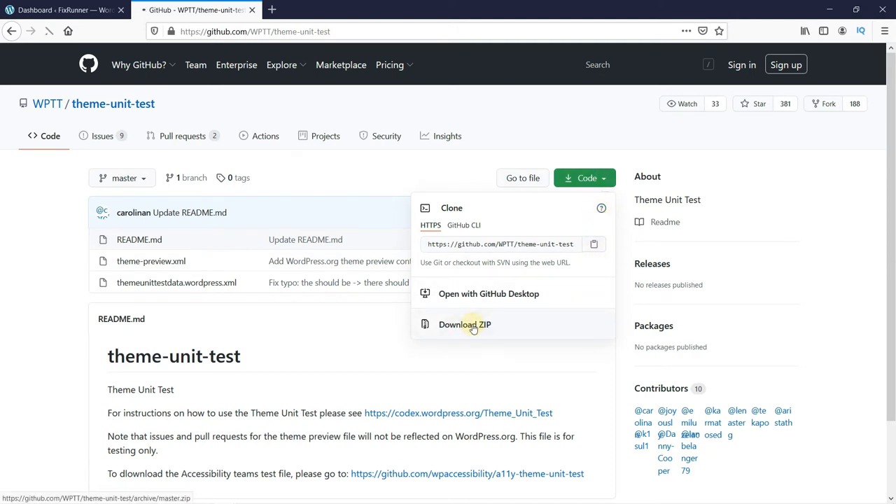
left_click(465, 325)
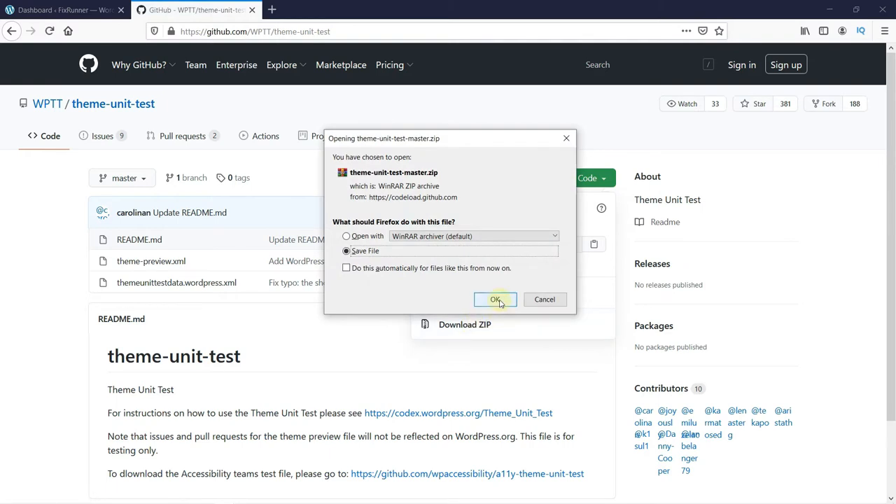
left_click(496, 299)
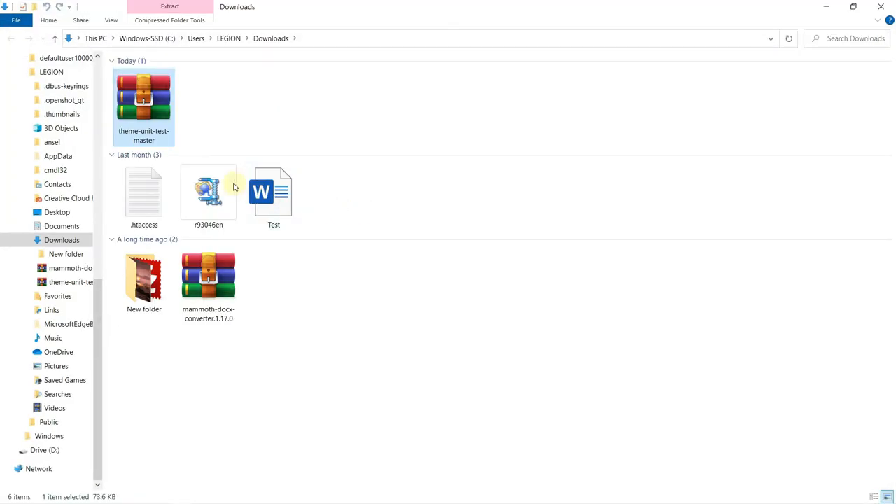
- Extract the zip in Downloads and select themeunittestdata.wordpress inside the theme-unit-test-master folder
right_click(143, 101)
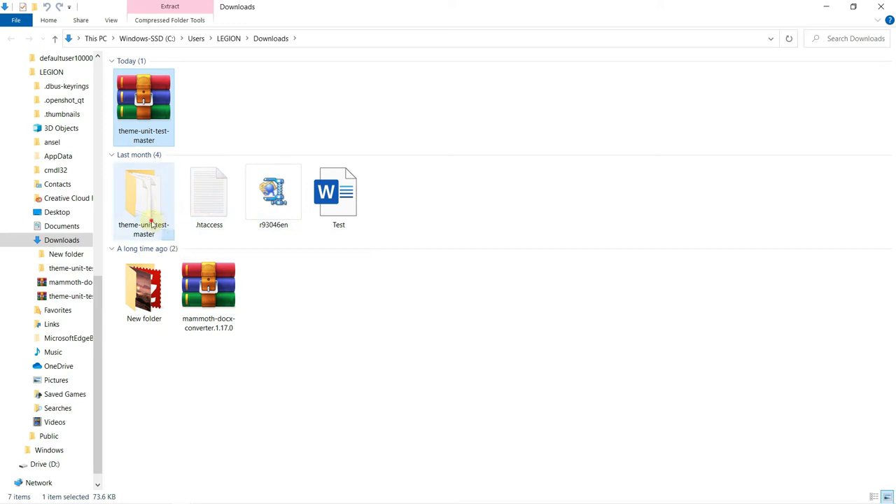
double_click(142, 101)
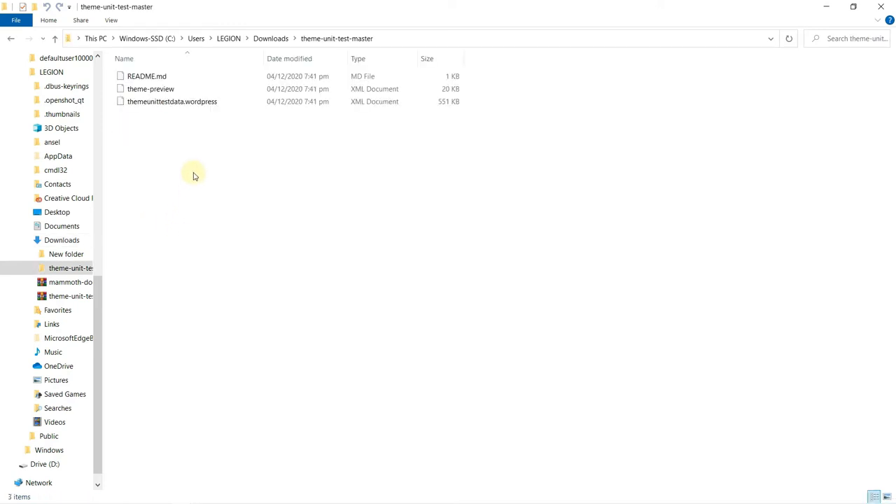
mouse_move(191, 140)
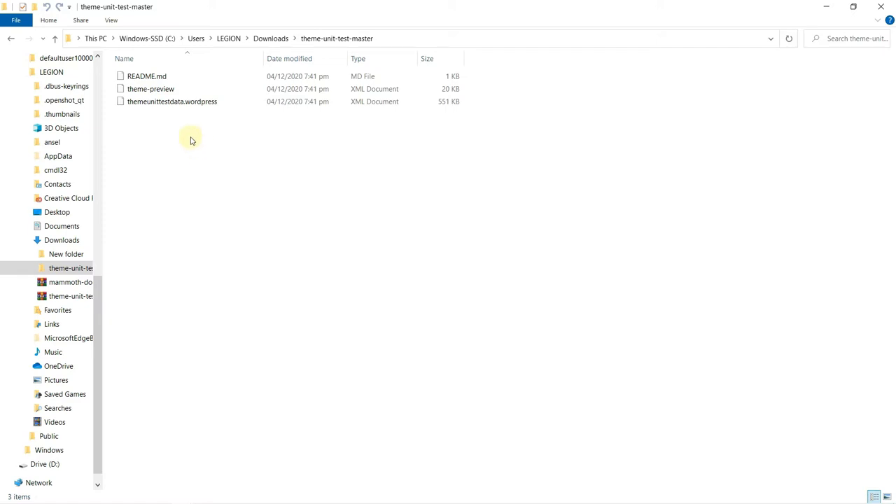
left_click(170, 101)
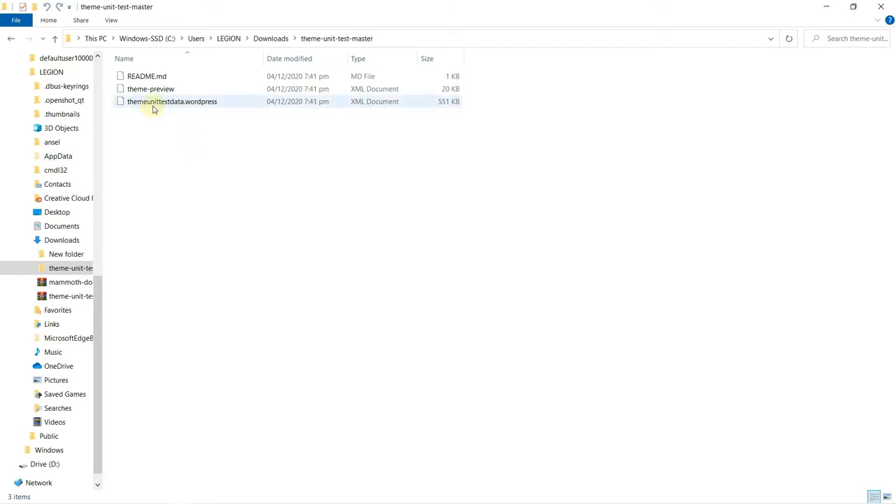
left_click(171, 101)
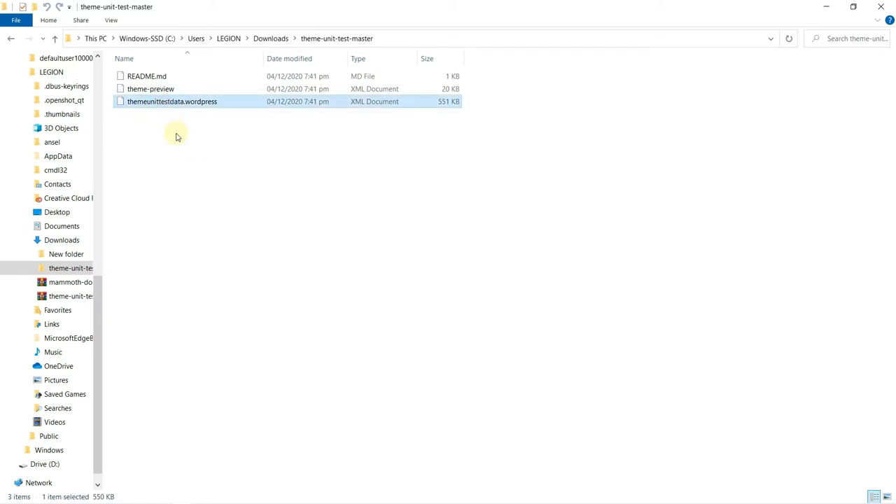
mouse_move(196, 163)
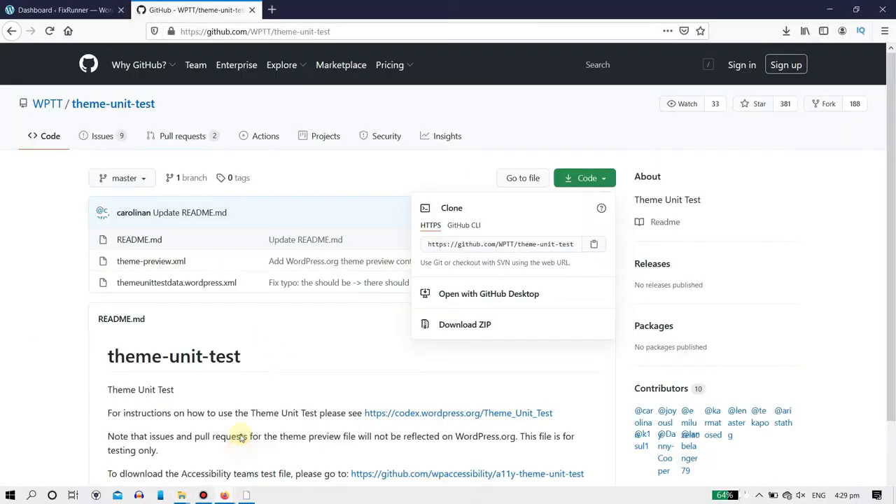
mouse_move(63, 10)
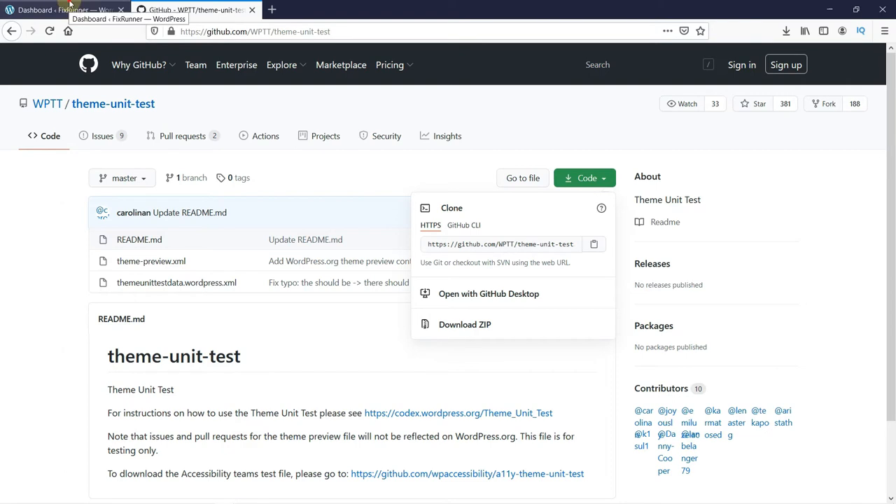
- Return to the WordPress dashboard and go to the Tools > Import screen
left_click(63, 10)
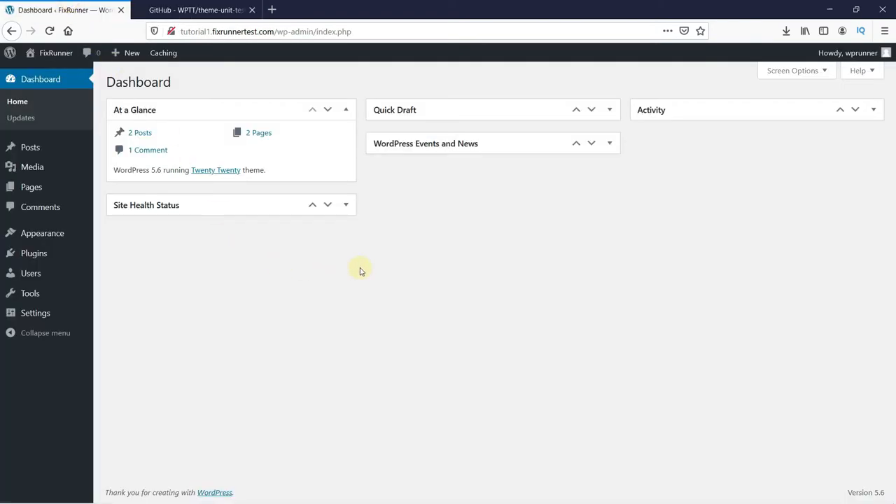
mouse_move(179, 309)
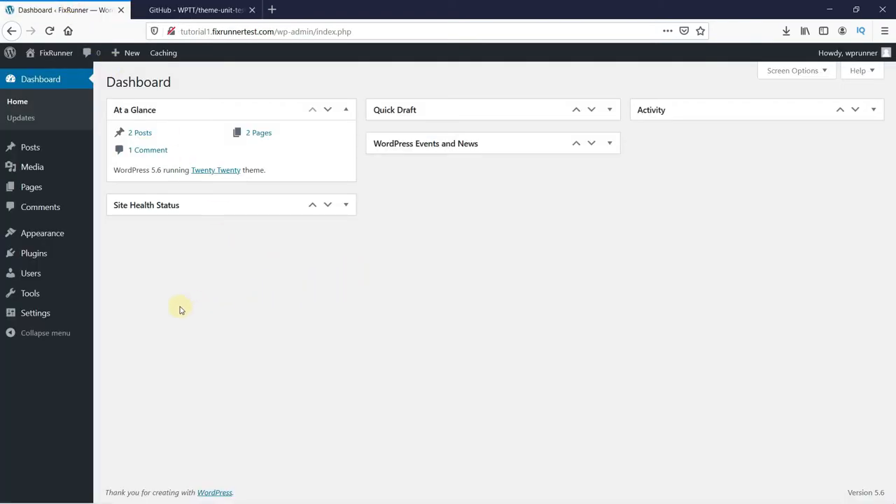
mouse_move(31, 292)
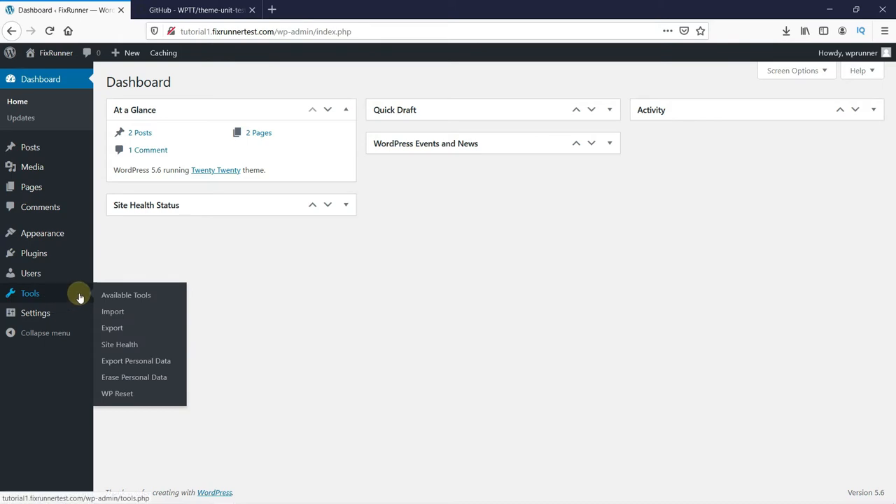
mouse_move(112, 311)
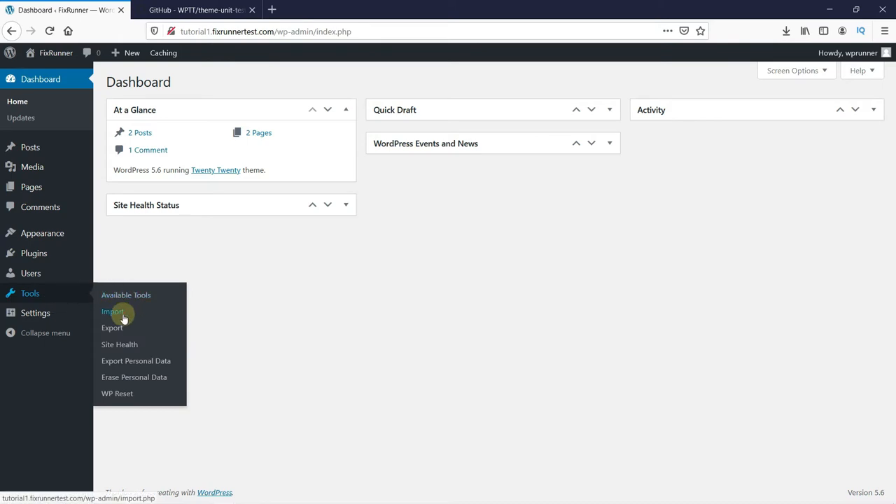
left_click(112, 311)
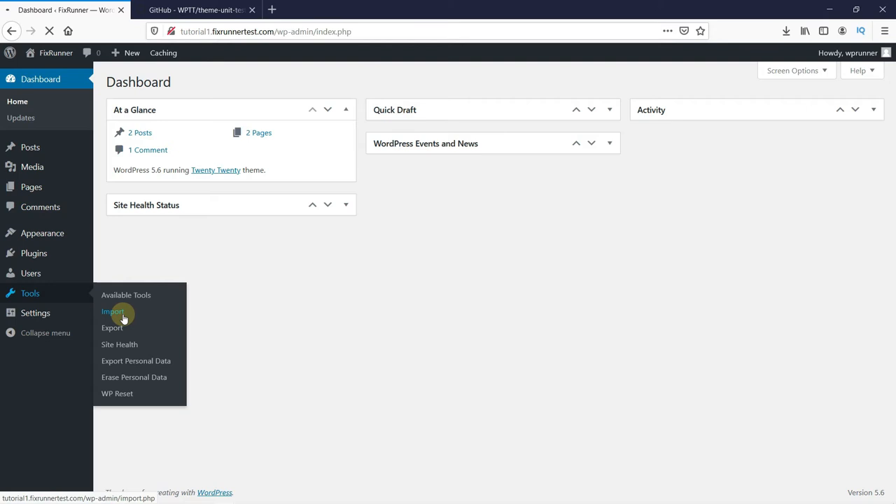
left_click(112, 311)
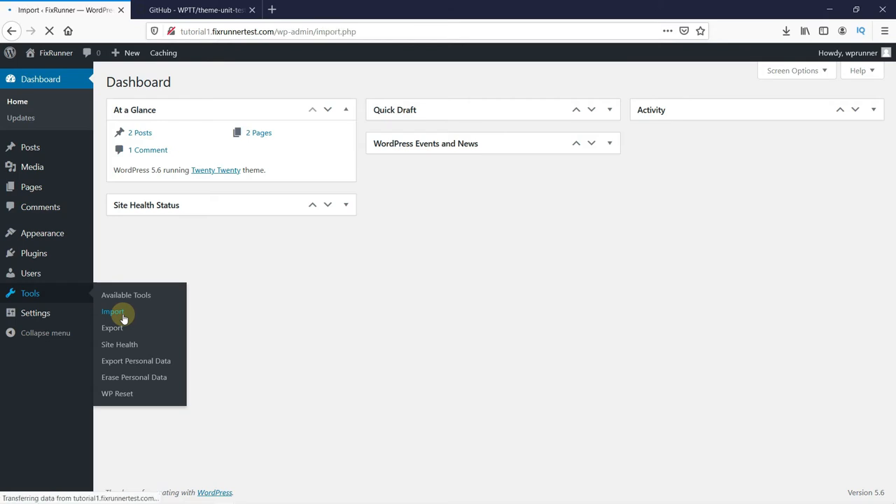
left_click(112, 311)
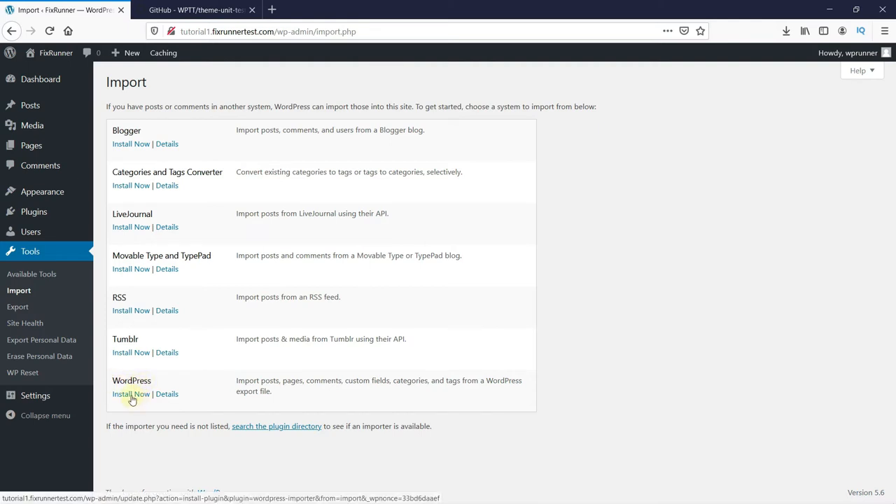
- Install the WordPress importer and run it to reach the Import WordPress page
left_click(131, 393)
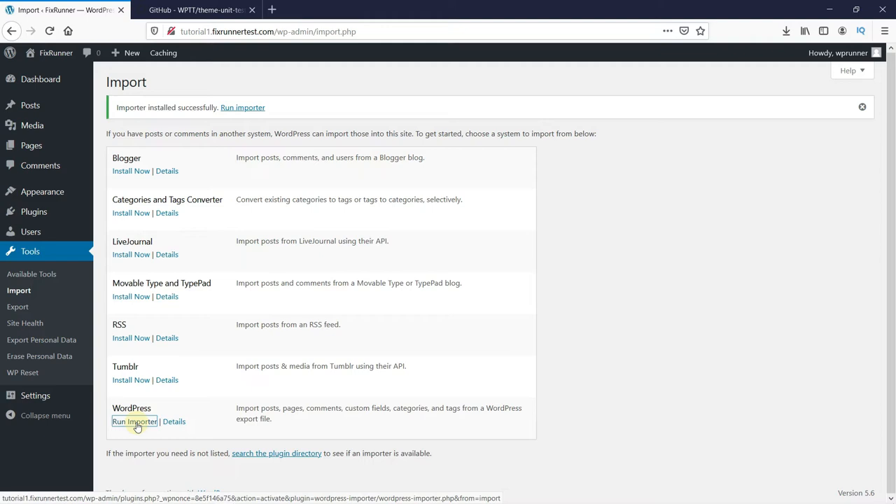
left_click(134, 420)
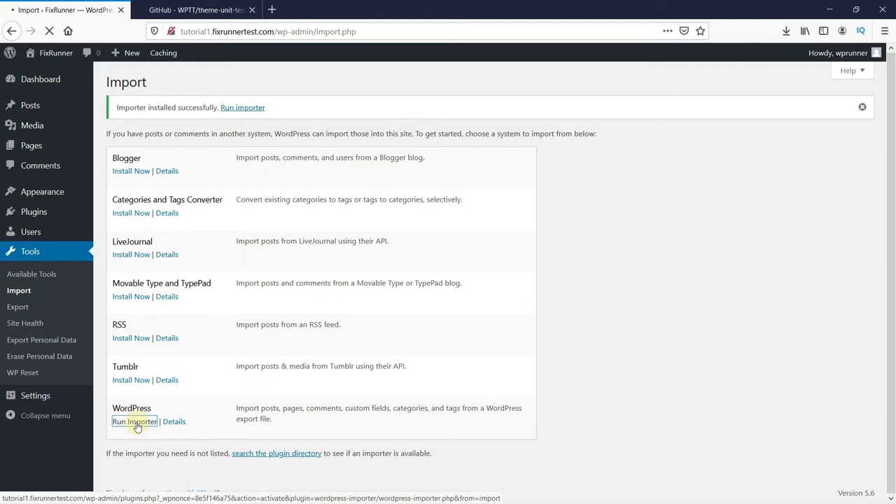
left_click(134, 421)
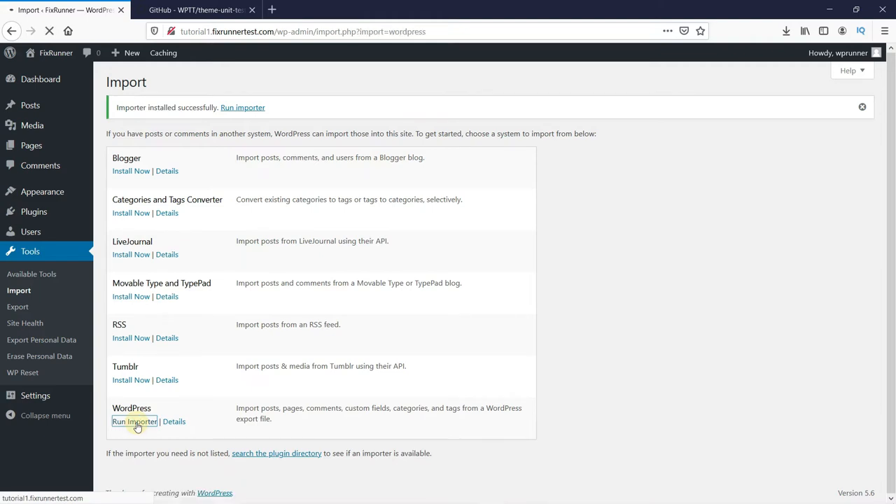
left_click(135, 421)
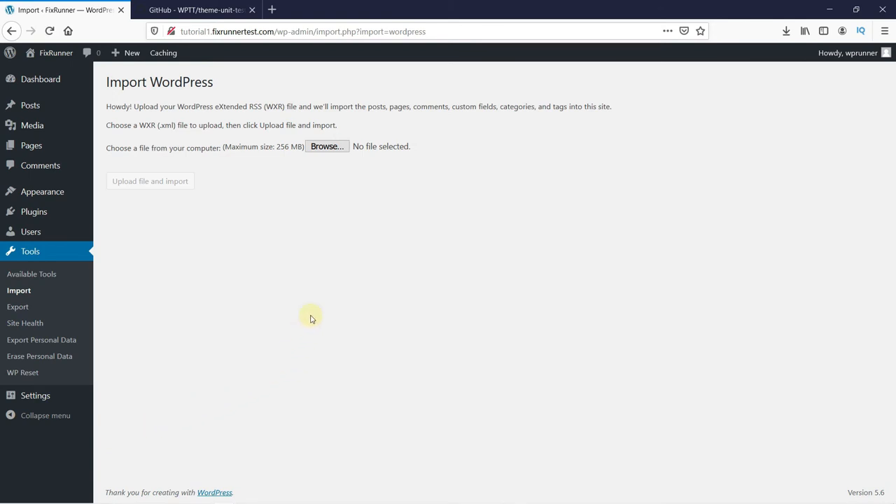
mouse_move(322, 263)
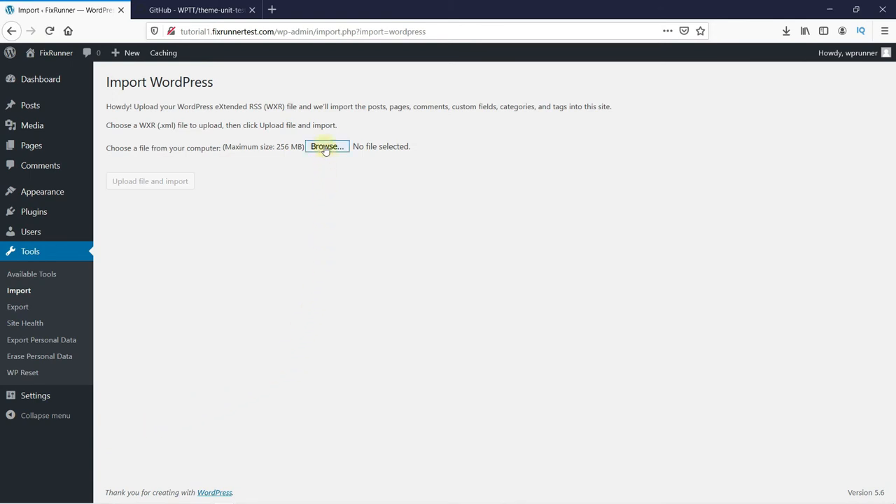
- Choose themeunittestdata.wordpress.xml from the theme-unit-test-master folder as the export file
left_click(326, 147)
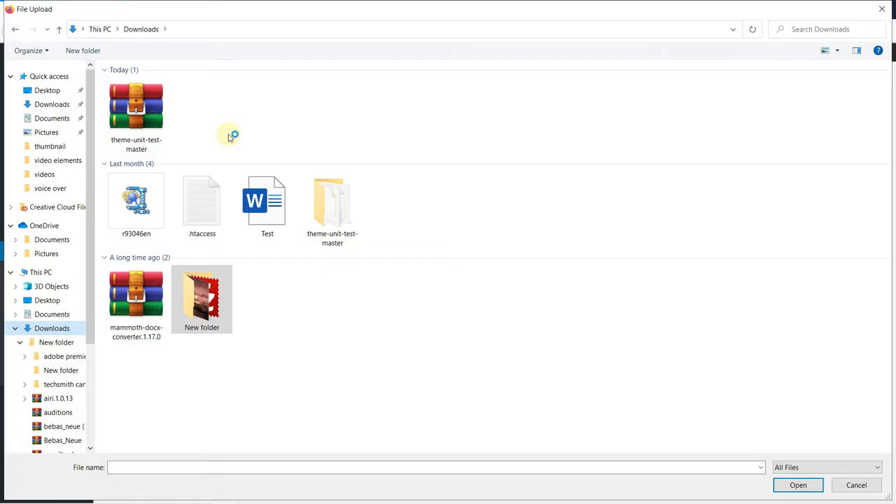
double_click(136, 105)
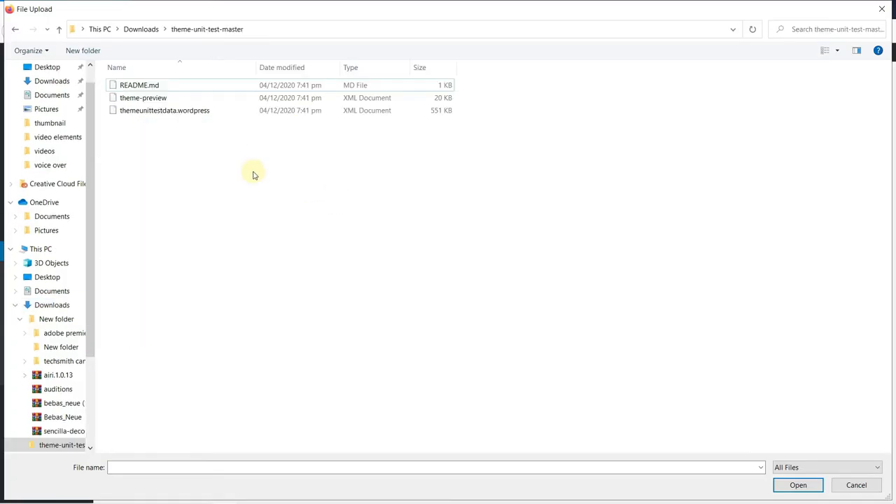
left_click(165, 109)
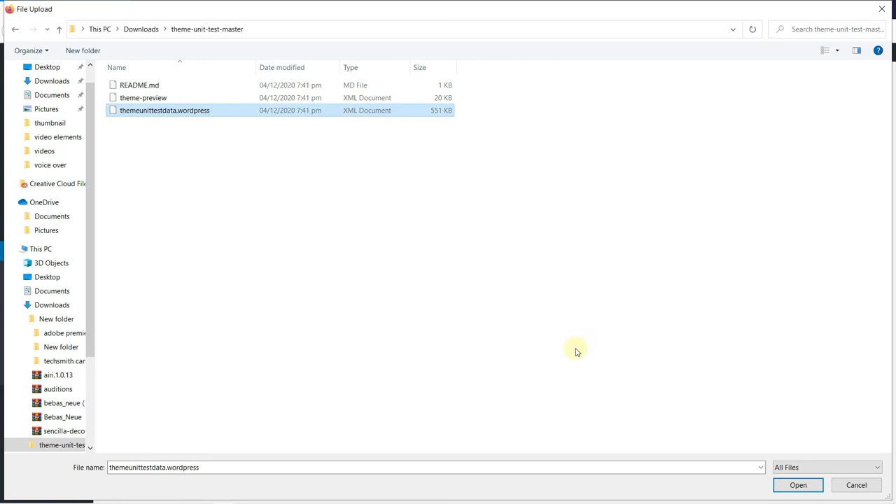
left_click(798, 485)
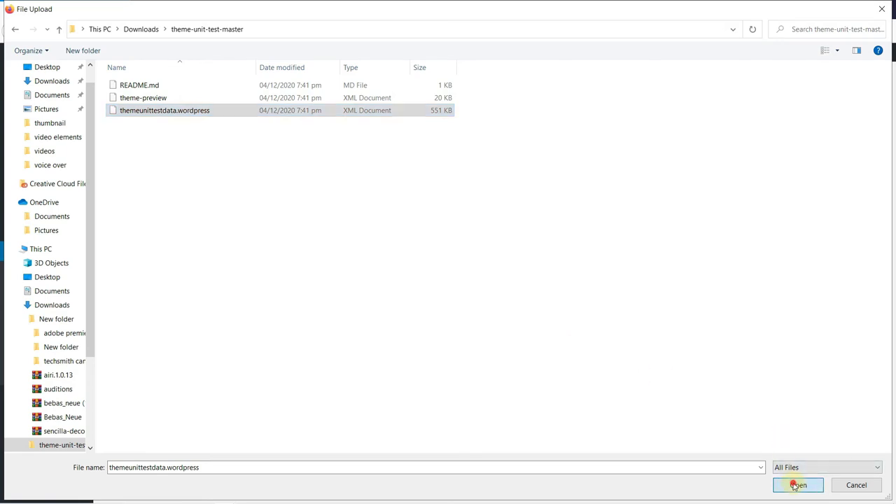
left_click(798, 484)
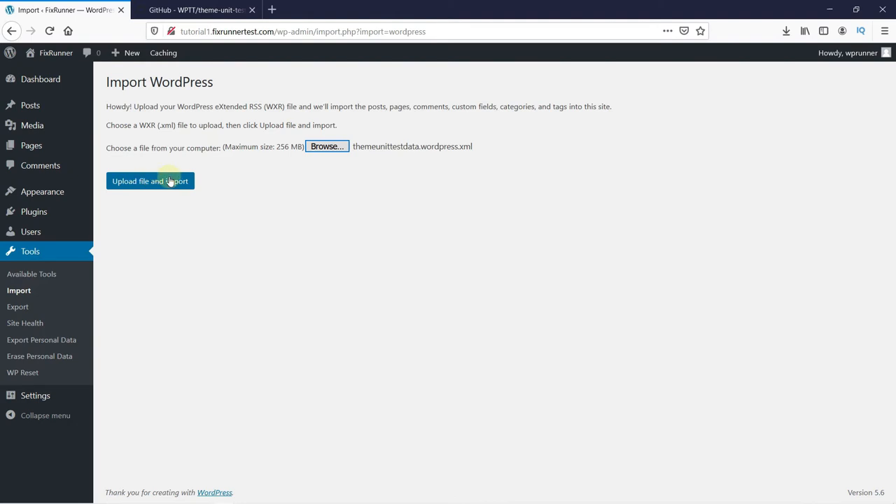
- Upload the file and submit the import with Download attachments ticked and default authors
left_click(150, 181)
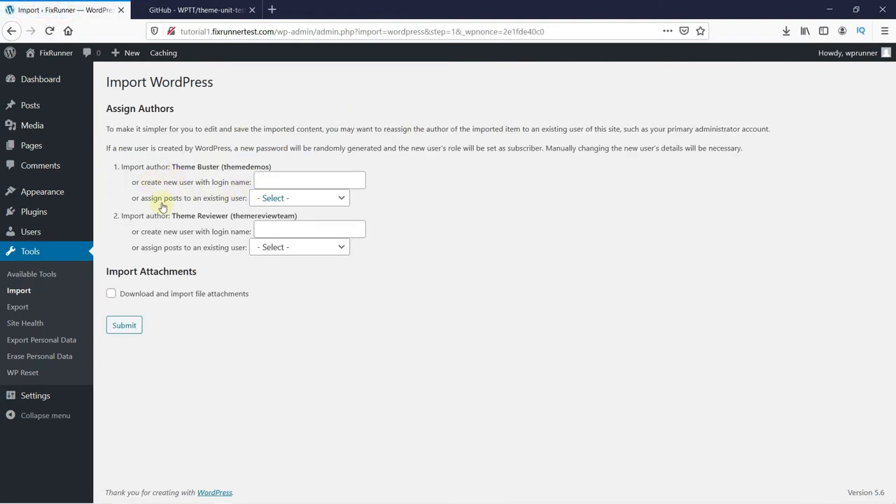
mouse_move(186, 319)
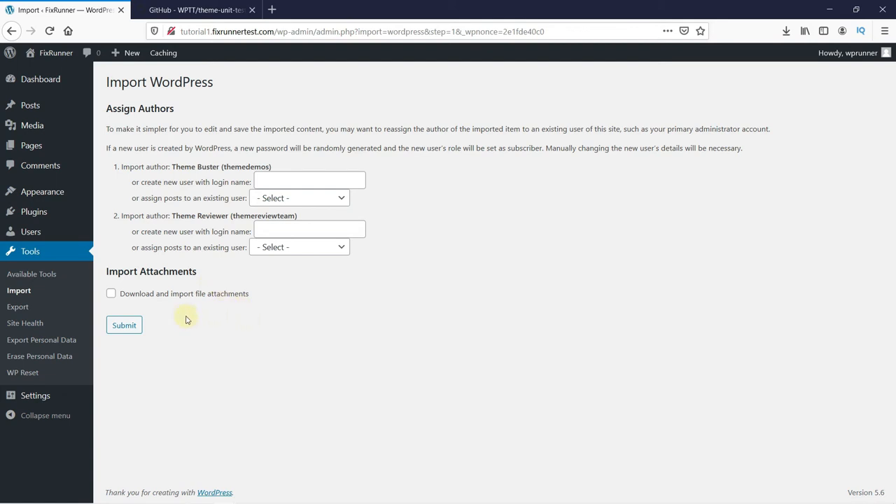
left_click(111, 294)
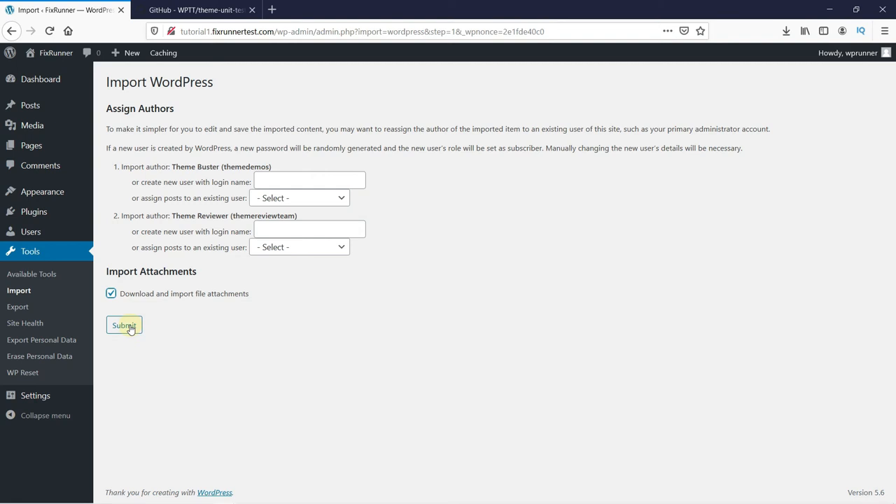
left_click(123, 325)
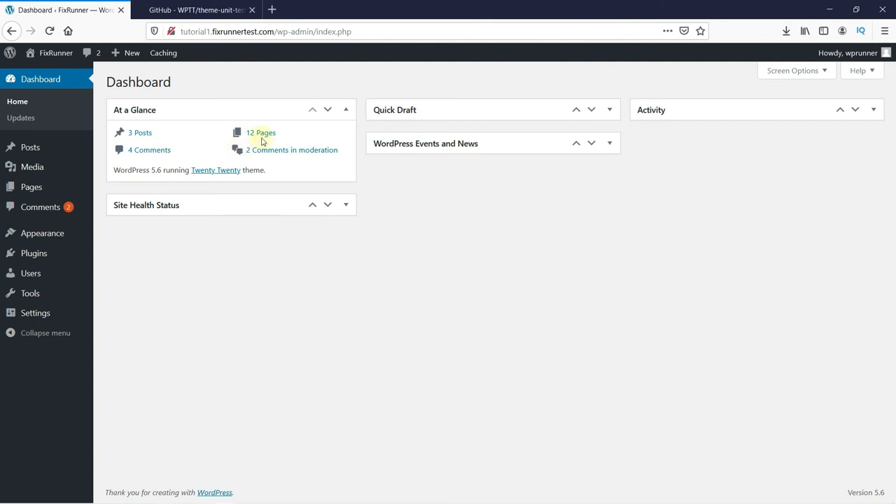
mouse_move(208, 245)
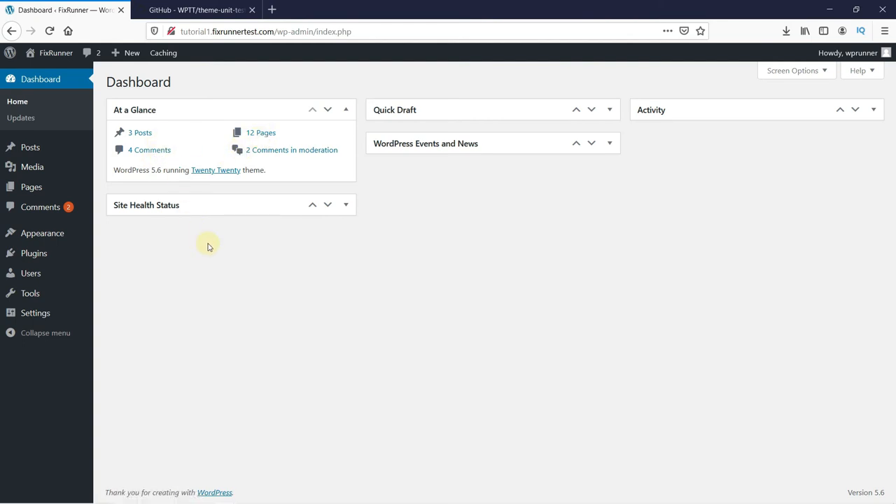
mouse_move(56, 53)
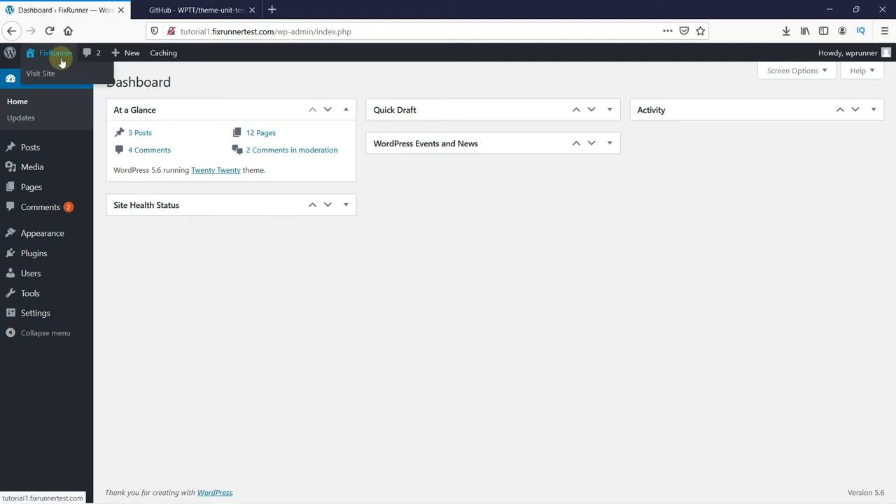
- Visit the live site from the admin bar and scroll the front page showing Sunset 3
left_click(39, 73)
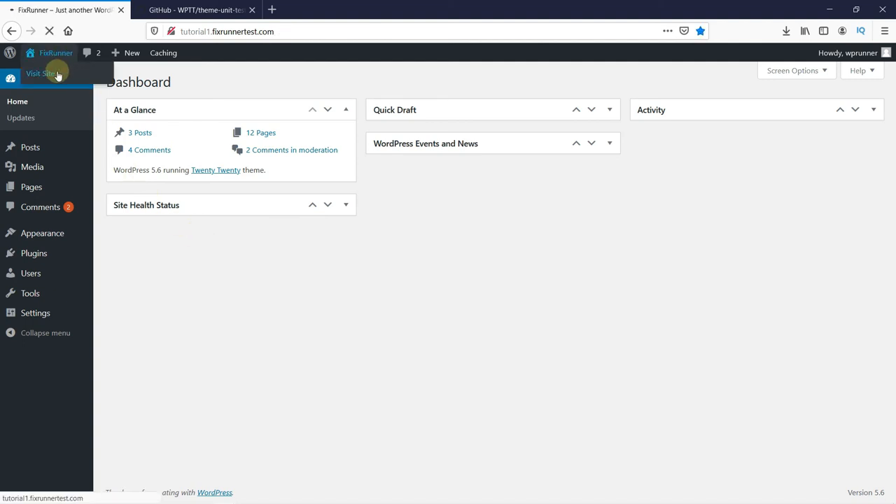
left_click(44, 73)
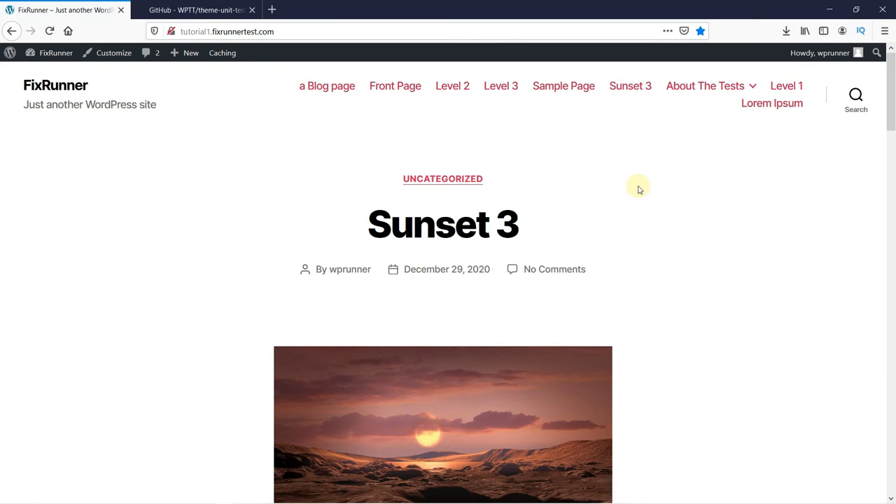
mouse_move(452, 85)
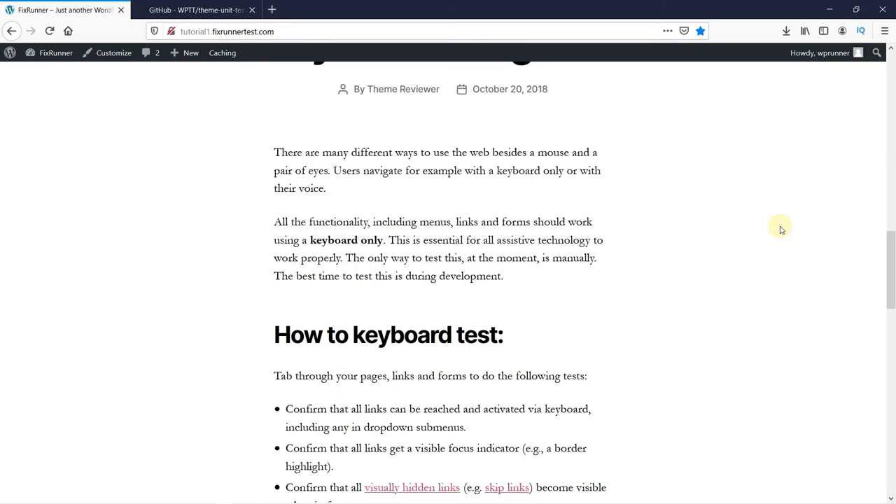
scroll("down", 3)
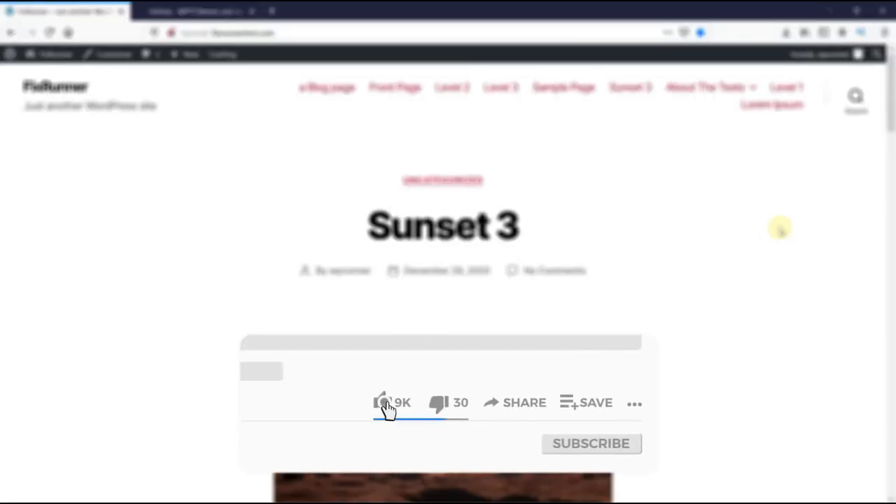
left_click(382, 403)
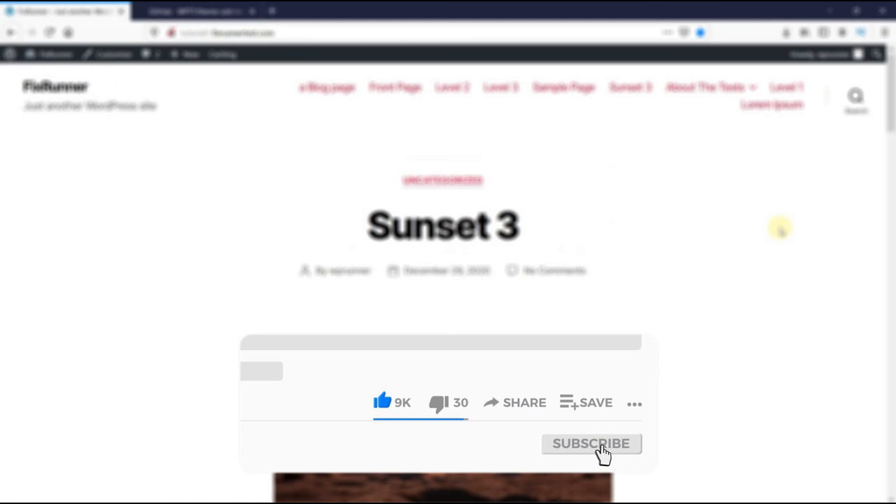
left_click(591, 442)
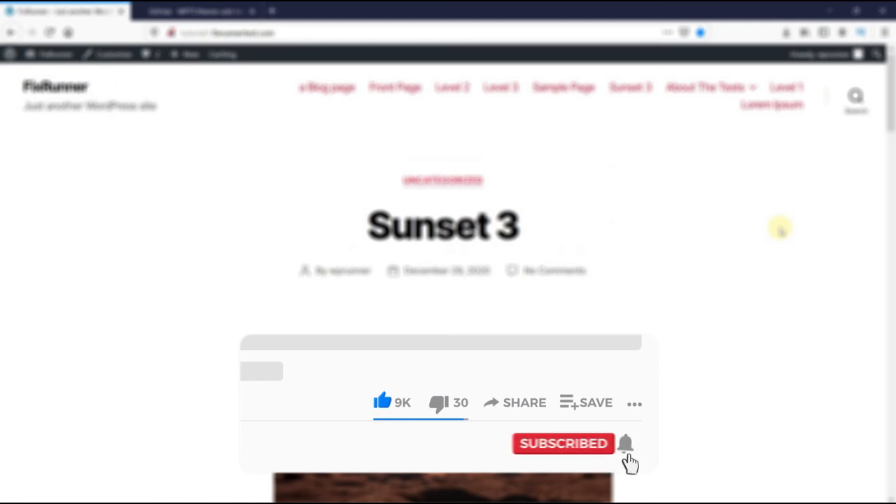